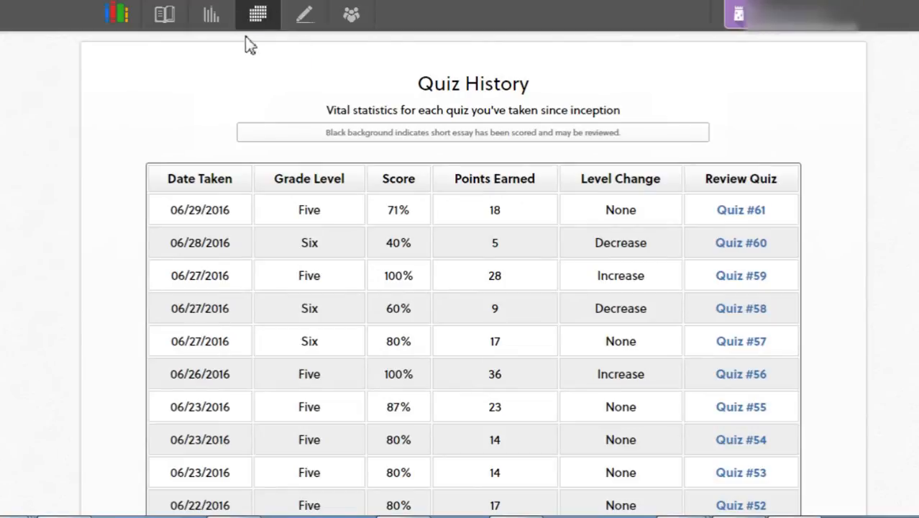
mouse_move(314, 66)
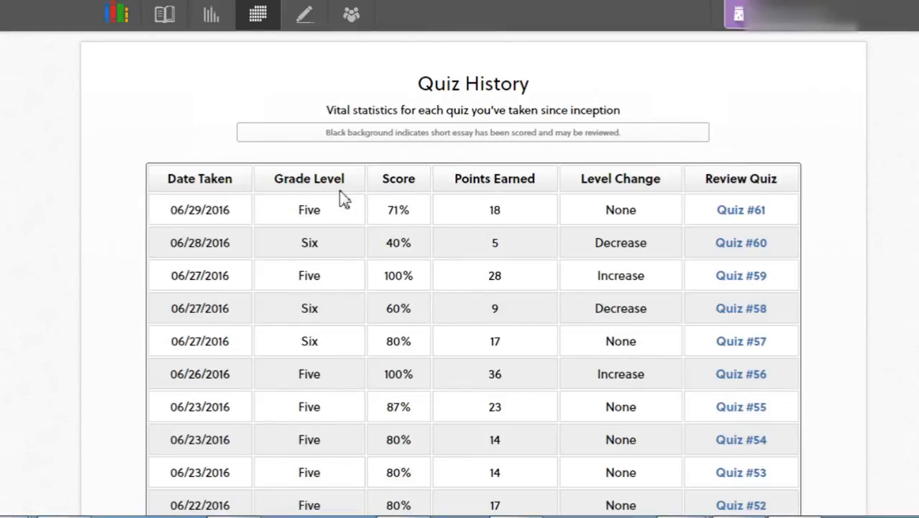
mouse_move(211, 14)
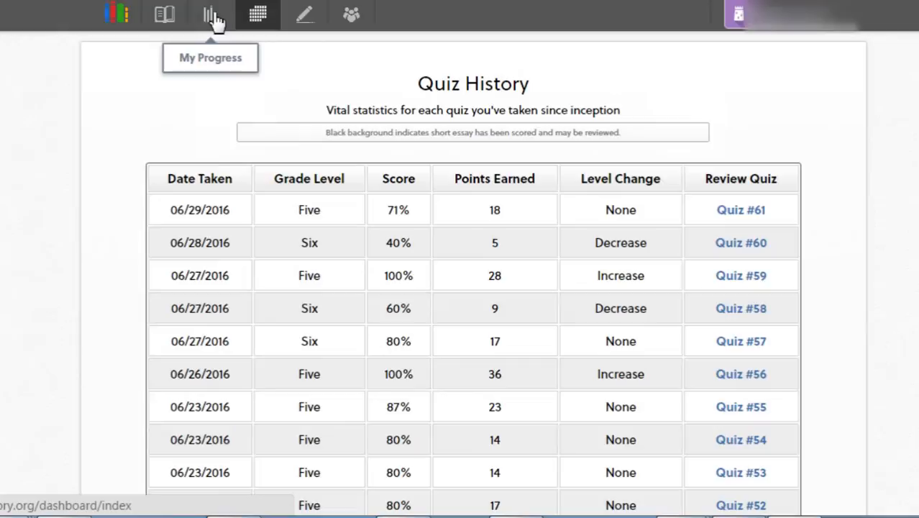
mouse_move(294, 302)
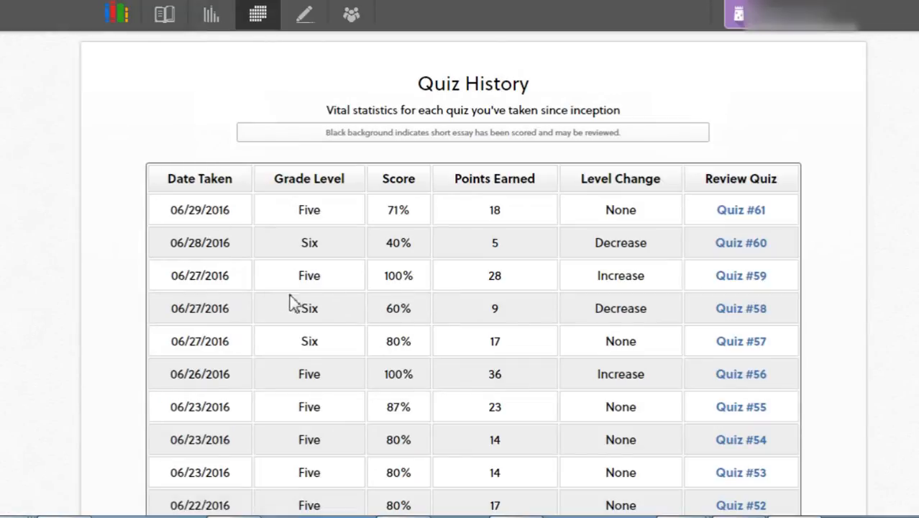
mouse_move(344, 305)
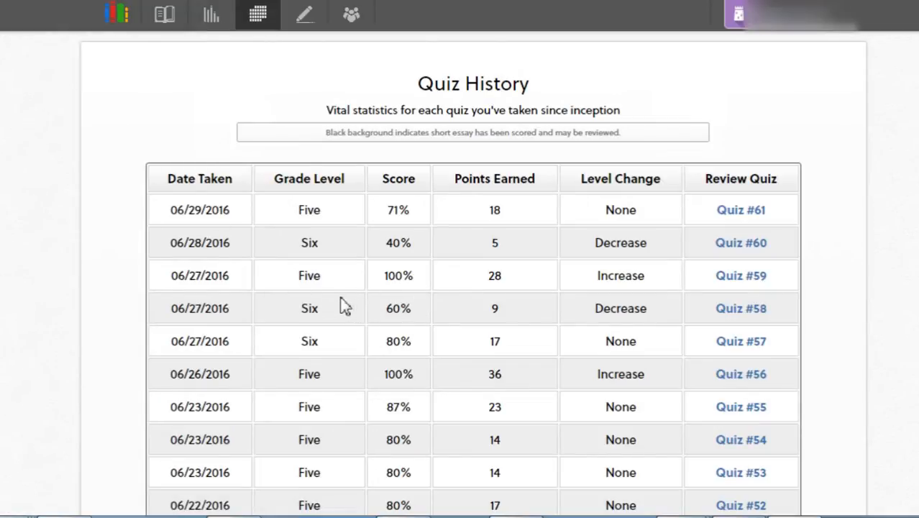
mouse_move(399, 309)
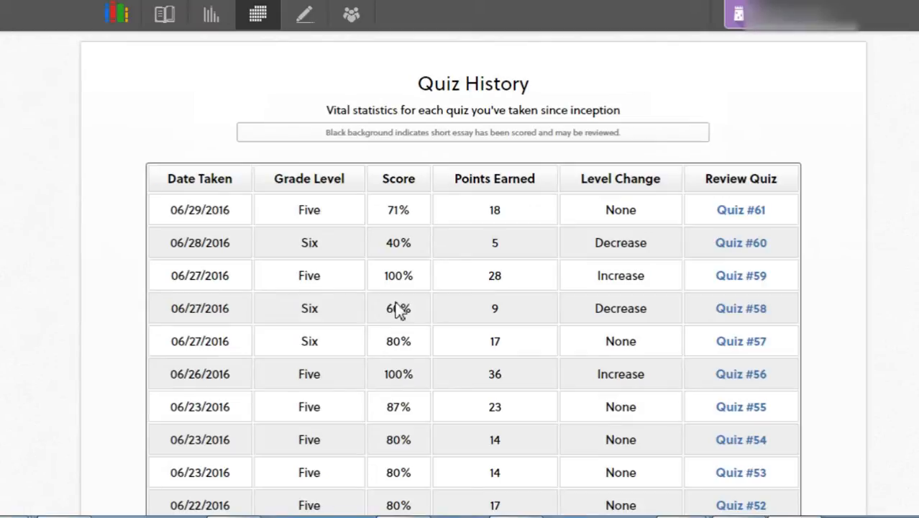
mouse_move(313, 309)
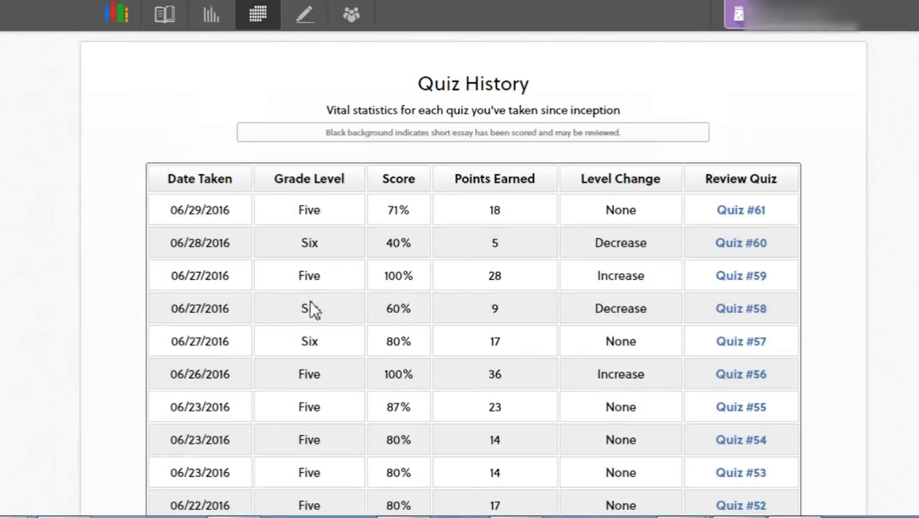
mouse_move(520, 412)
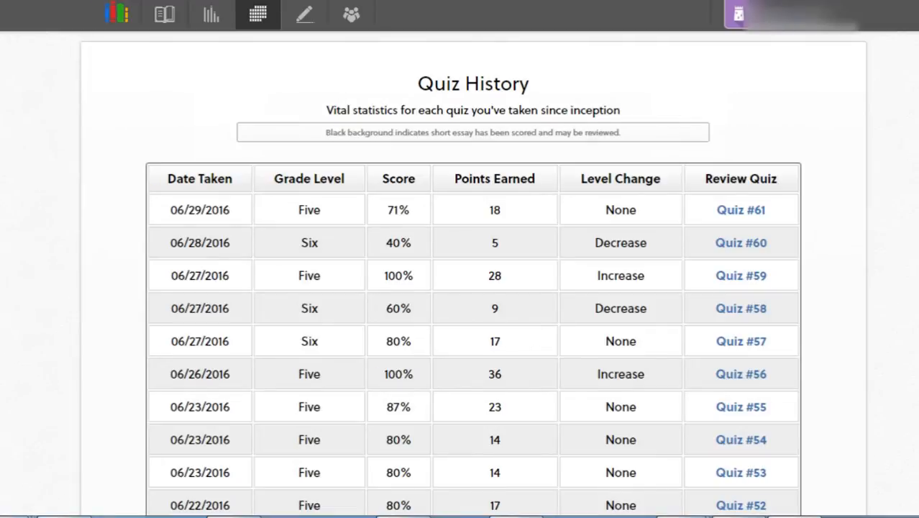
Open the Quiz #58 review showing the 60% score, 9 points and not-passed message
scroll(down, 3)
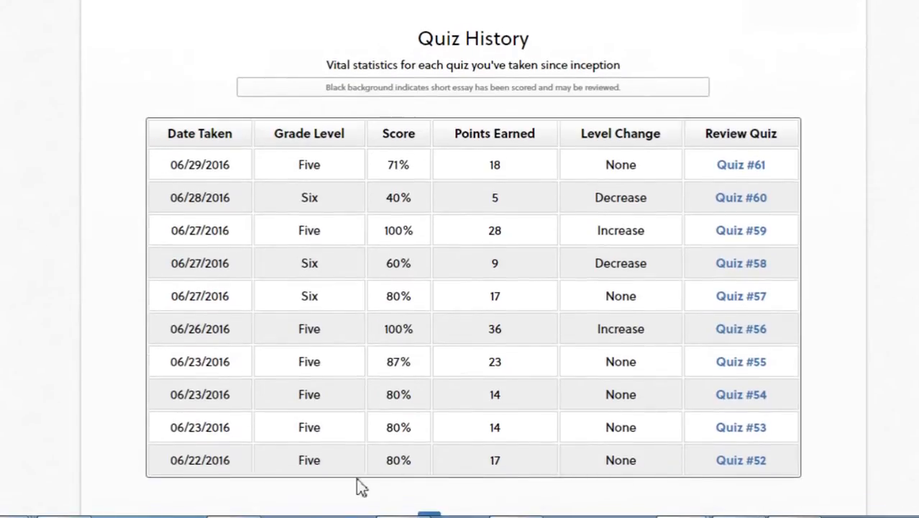
mouse_move(229, 480)
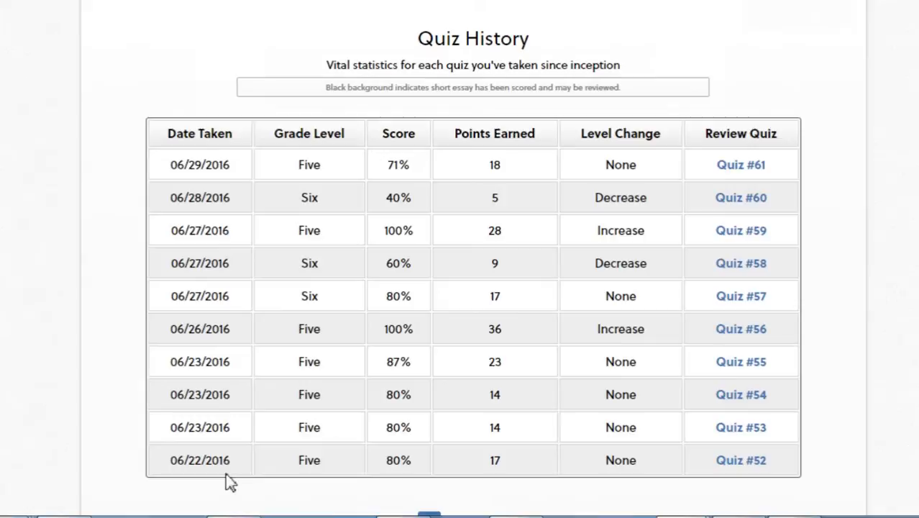
mouse_move(238, 452)
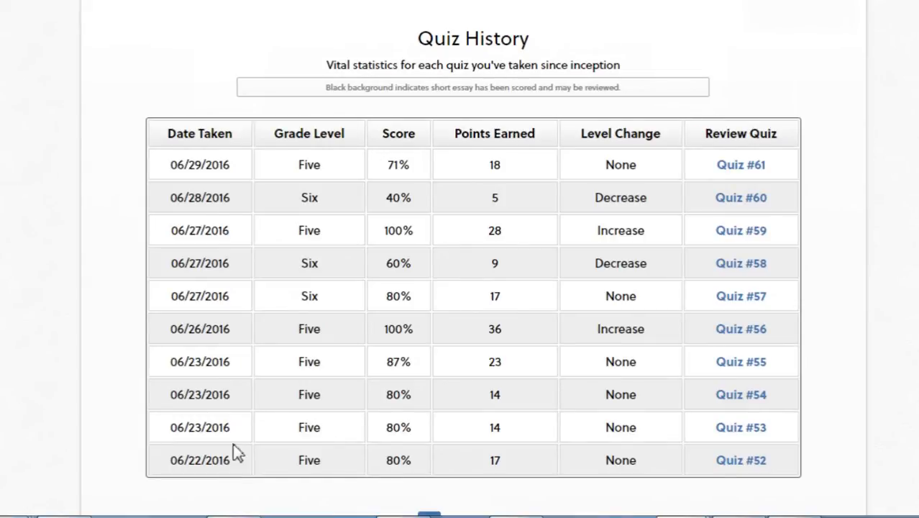
mouse_move(239, 174)
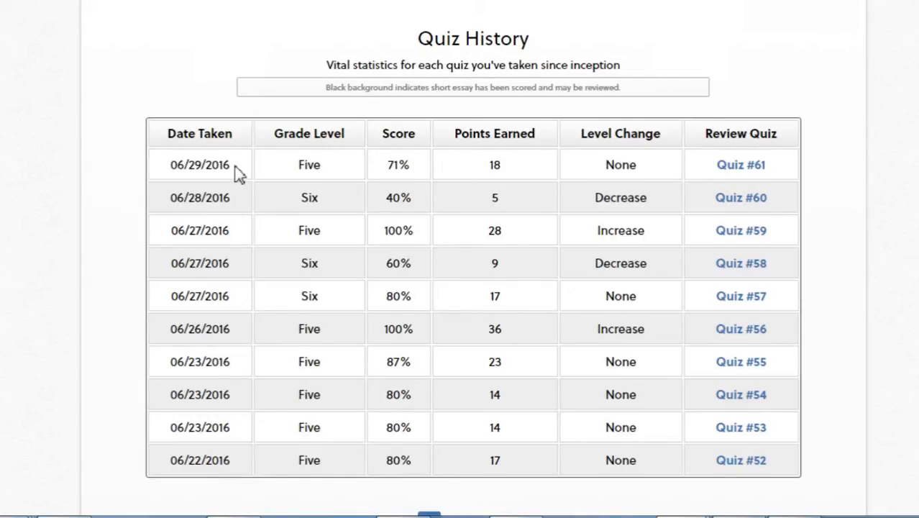
mouse_move(345, 446)
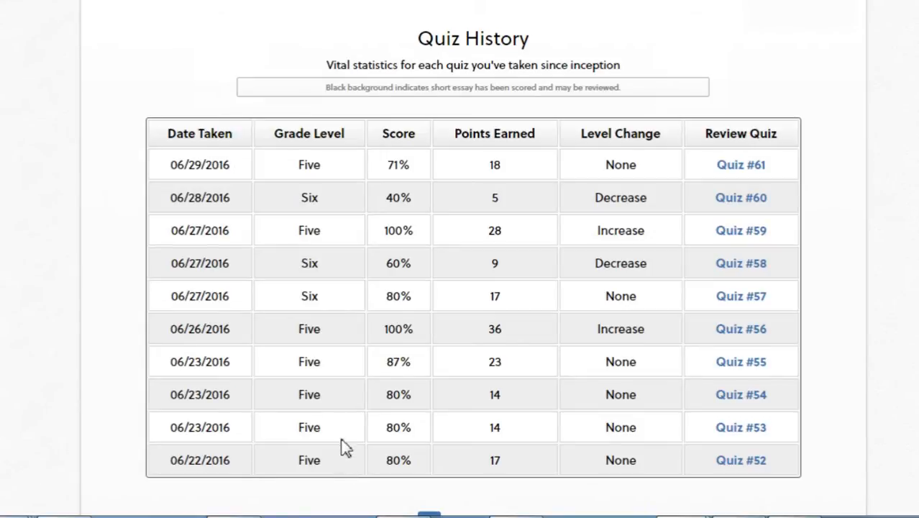
mouse_move(348, 328)
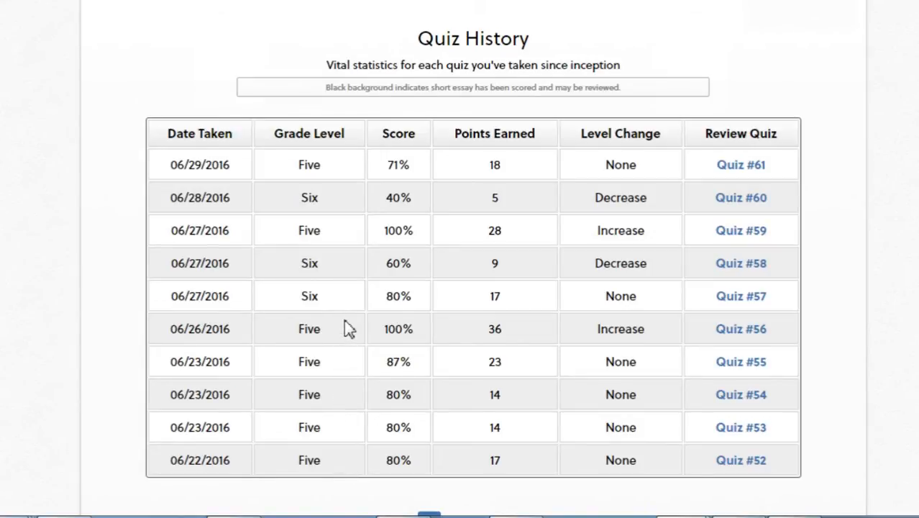
mouse_move(334, 187)
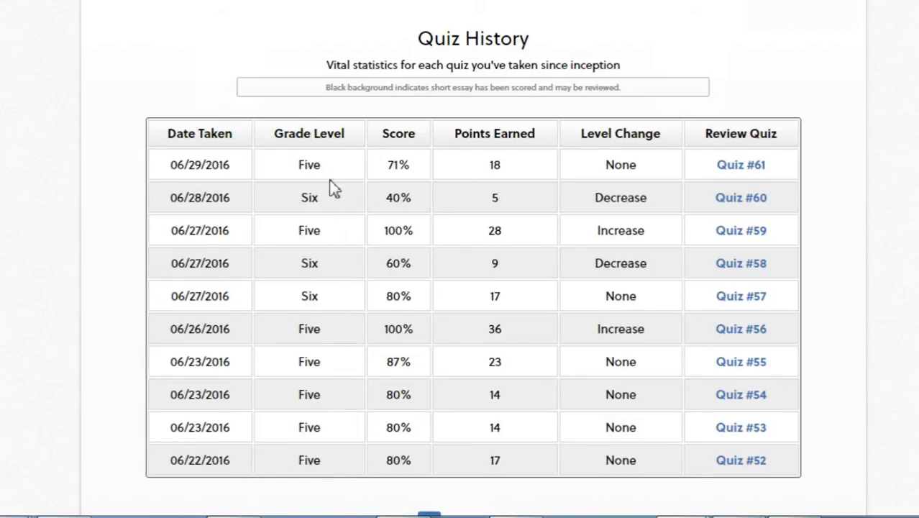
mouse_move(363, 282)
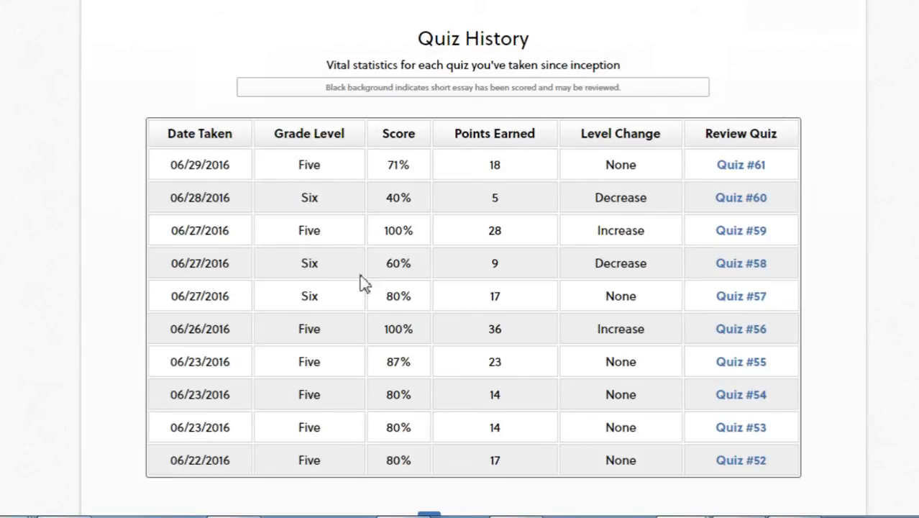
mouse_move(374, 387)
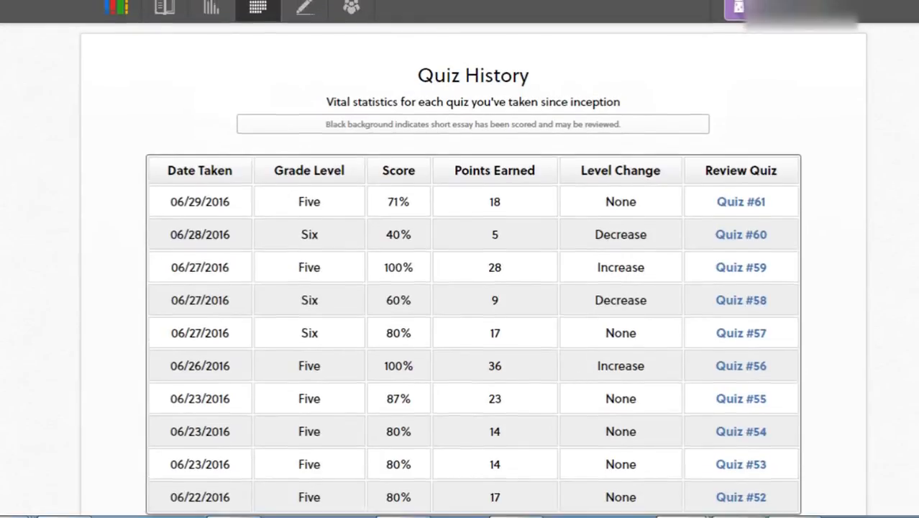
scroll(down, 3)
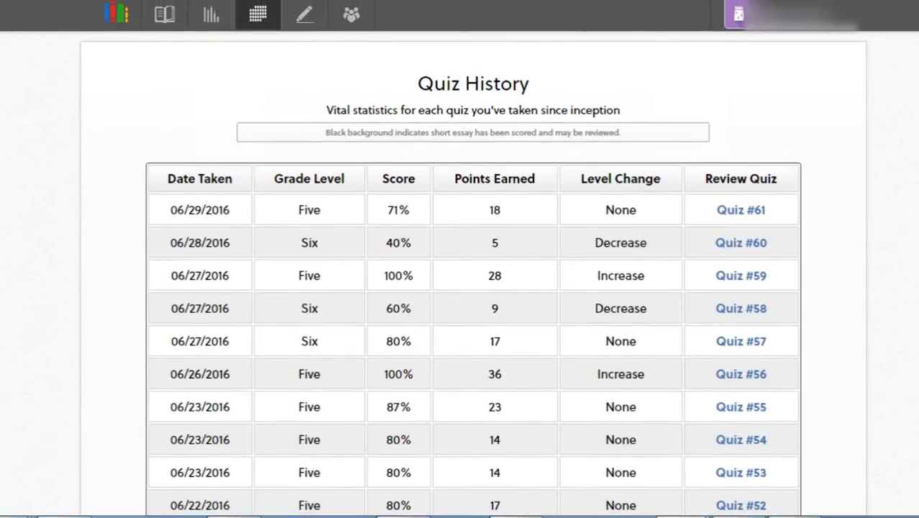
mouse_move(740, 276)
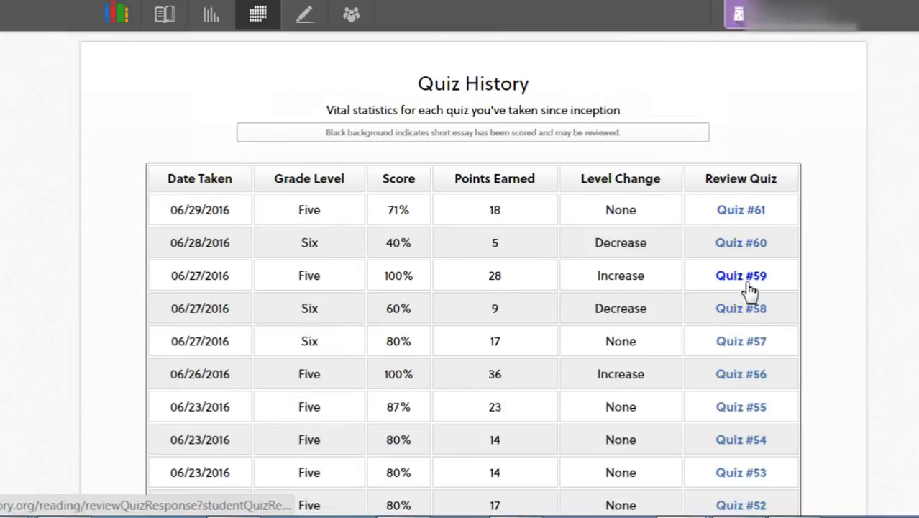
mouse_move(741, 209)
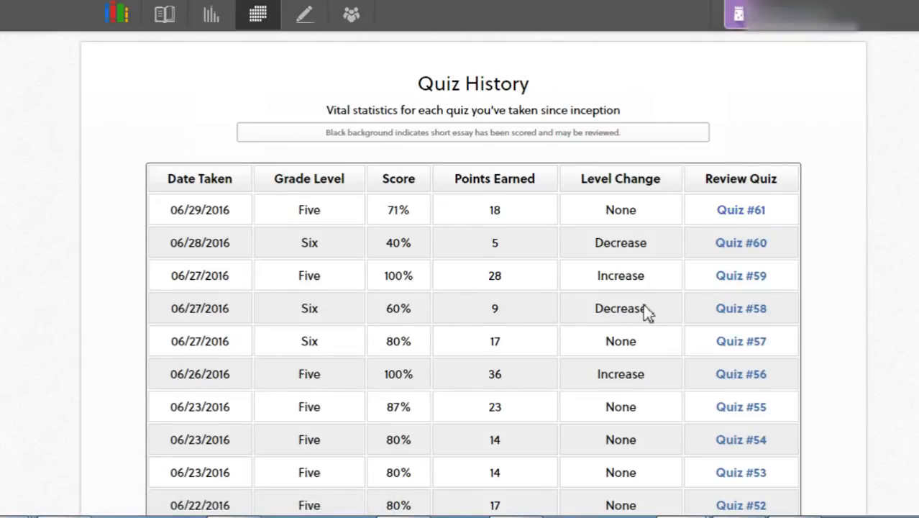
mouse_move(650, 316)
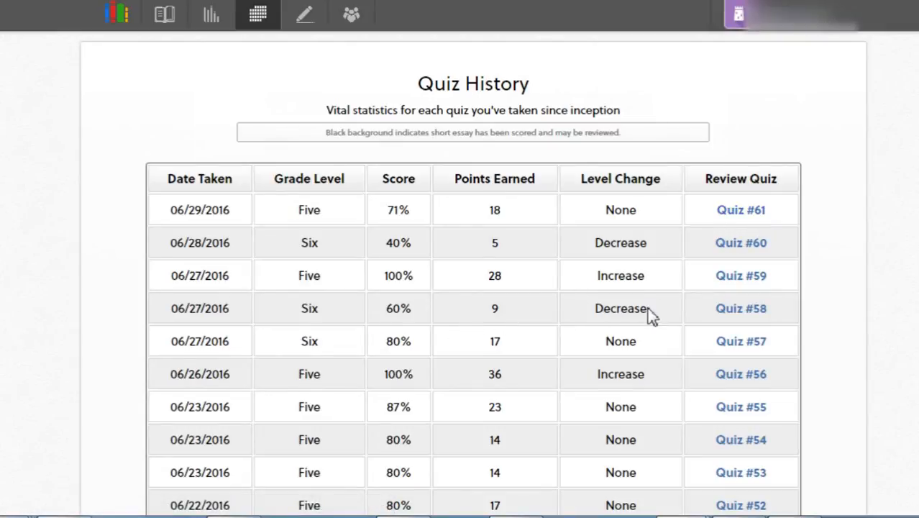
mouse_move(712, 318)
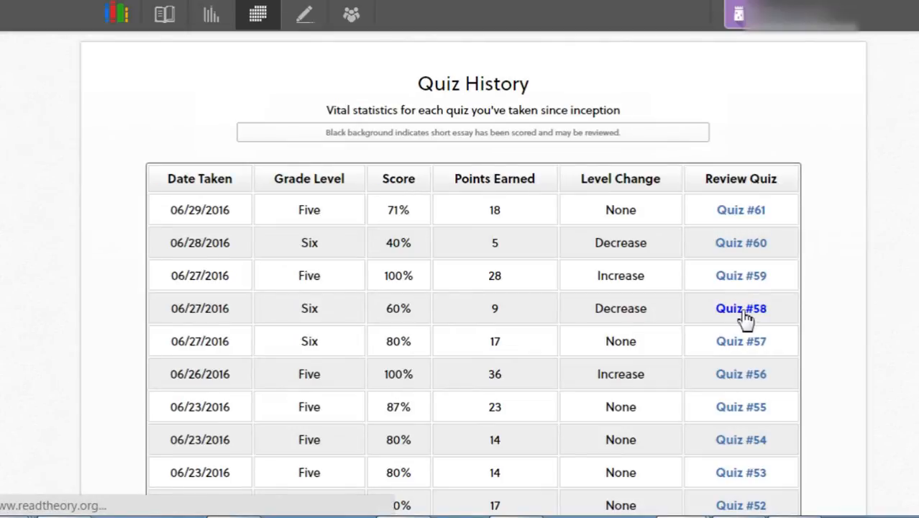
click(741, 307)
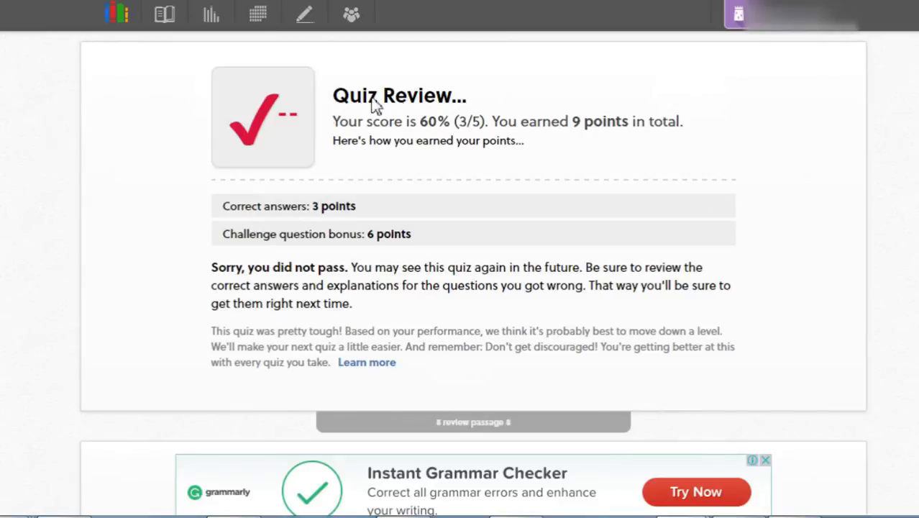
mouse_move(550, 156)
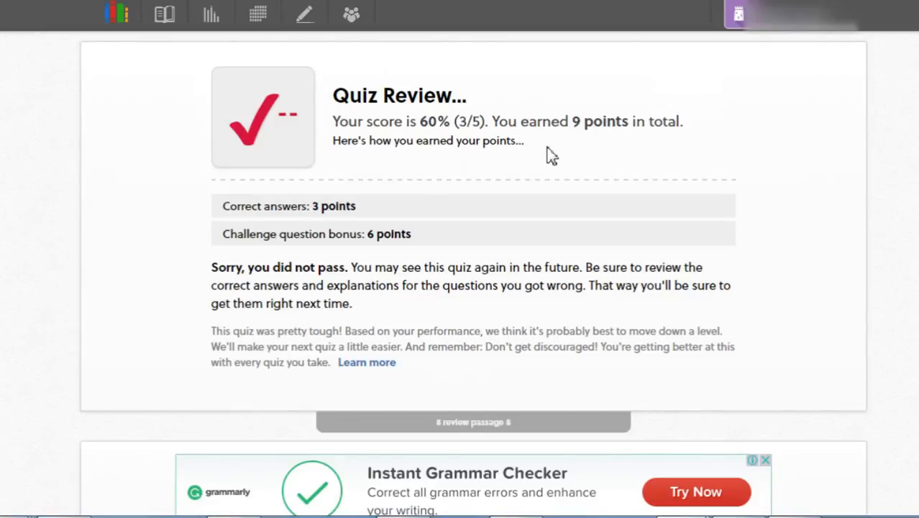
scroll(down, 3)
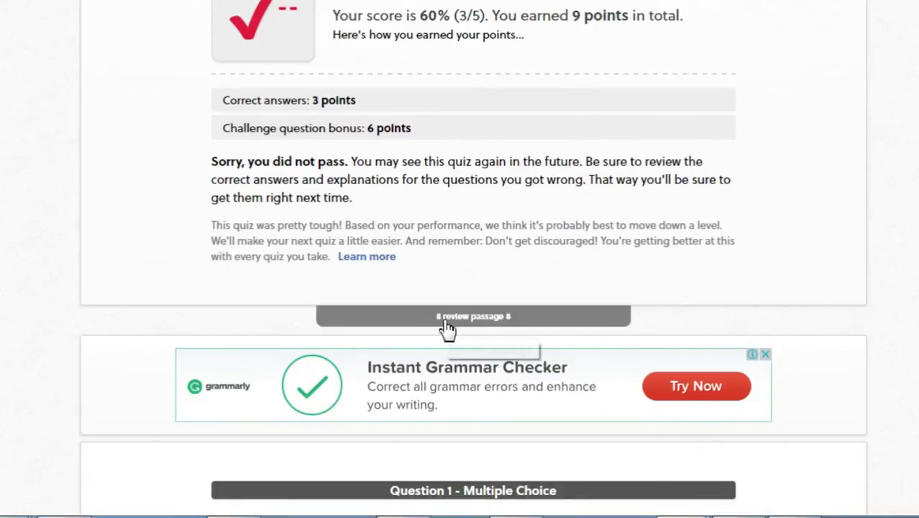
mouse_move(448, 327)
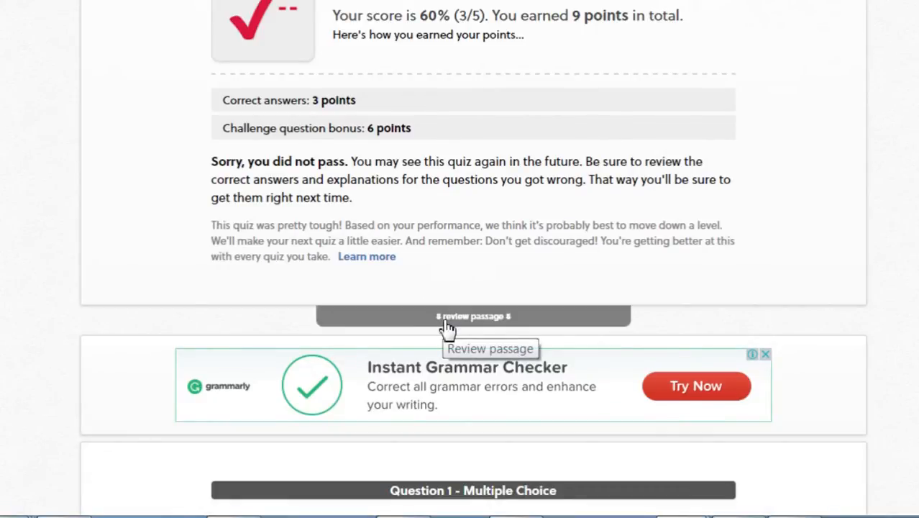
click(474, 317)
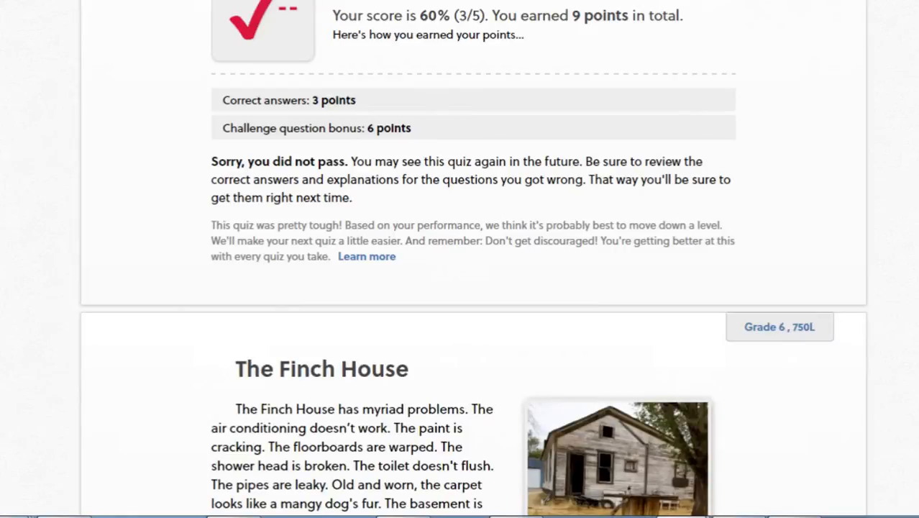
scroll(down, 3)
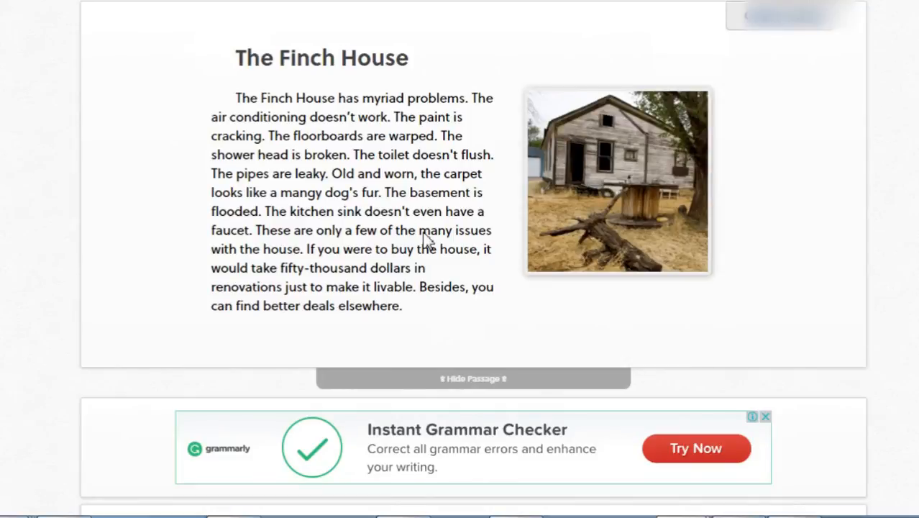
mouse_move(232, 243)
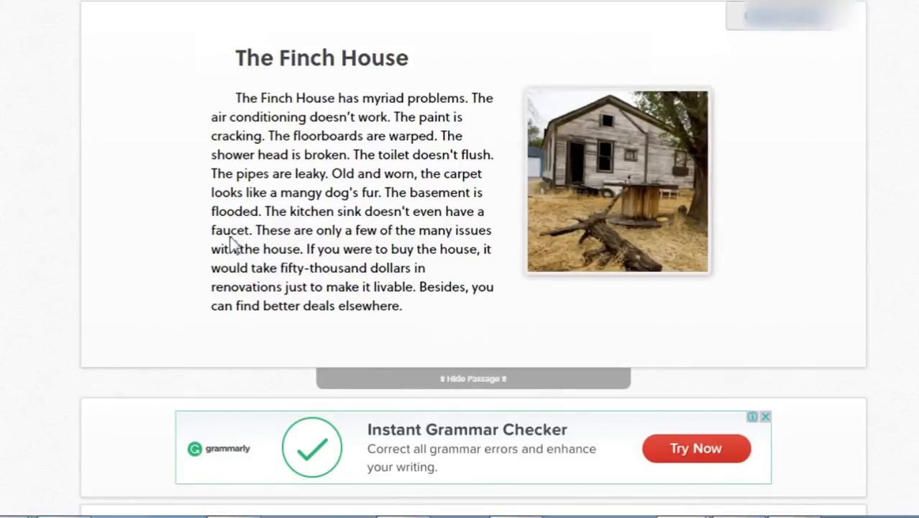
mouse_move(250, 244)
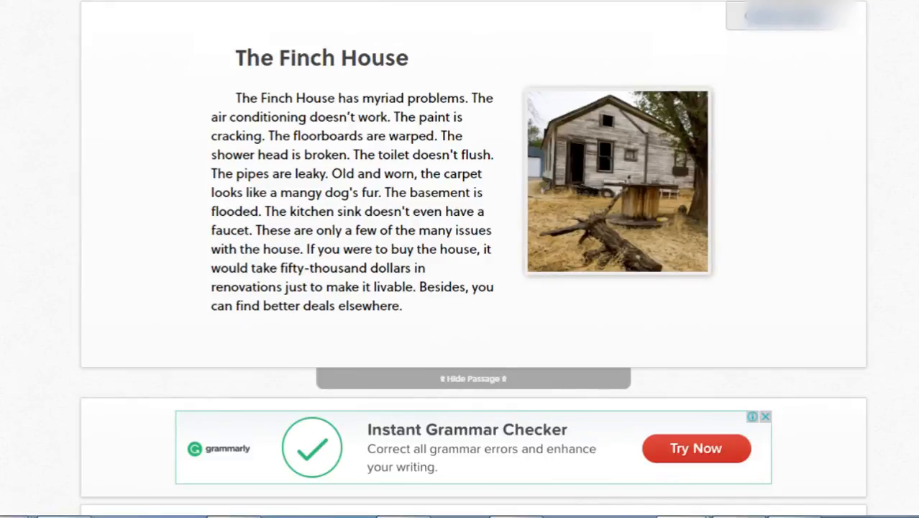
Scroll past the passage and ad to Question 1 about the word 'myriad'
scroll(down, 3)
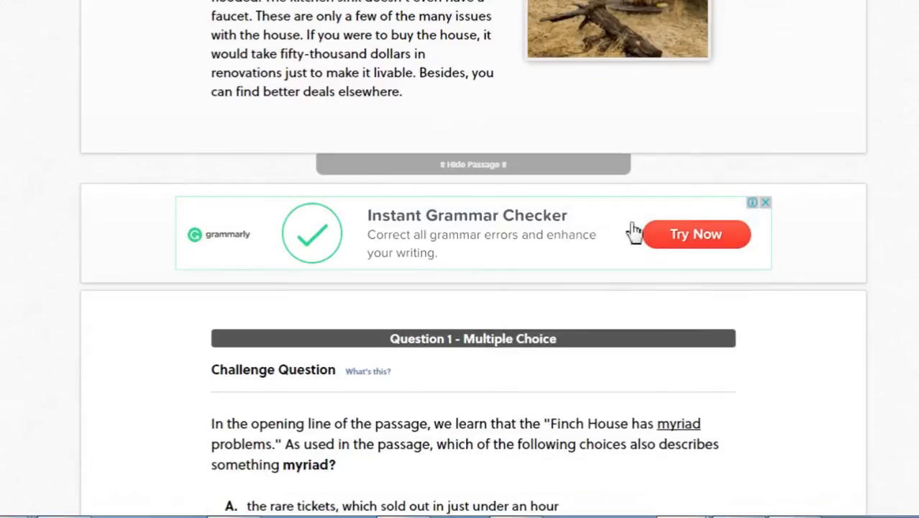
mouse_move(832, 260)
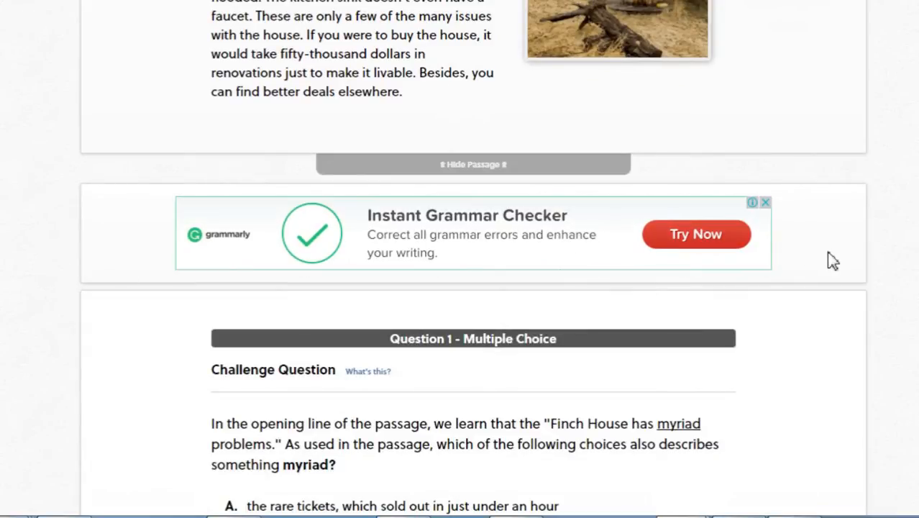
mouse_move(842, 263)
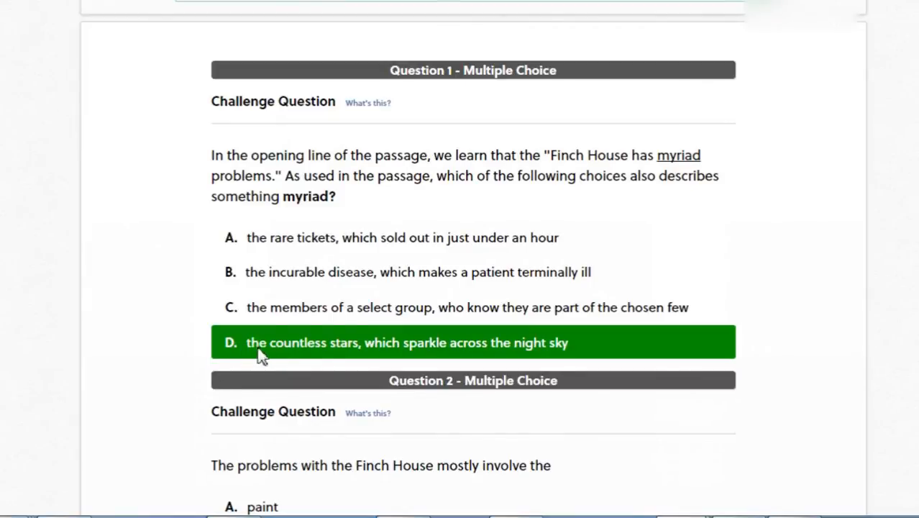
mouse_move(238, 358)
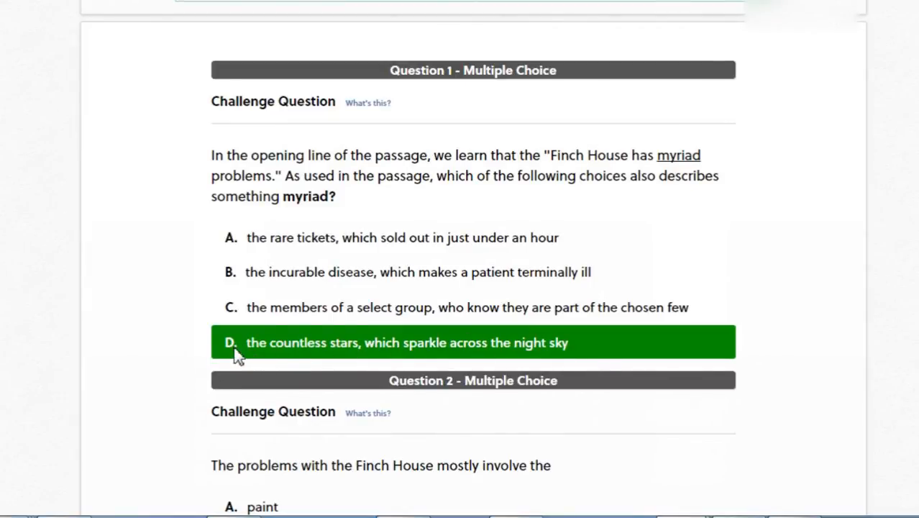
Scroll down to Question 4, where 'averse' was correct over the chosen 'indifferent', and its explanation
scroll(down, 3)
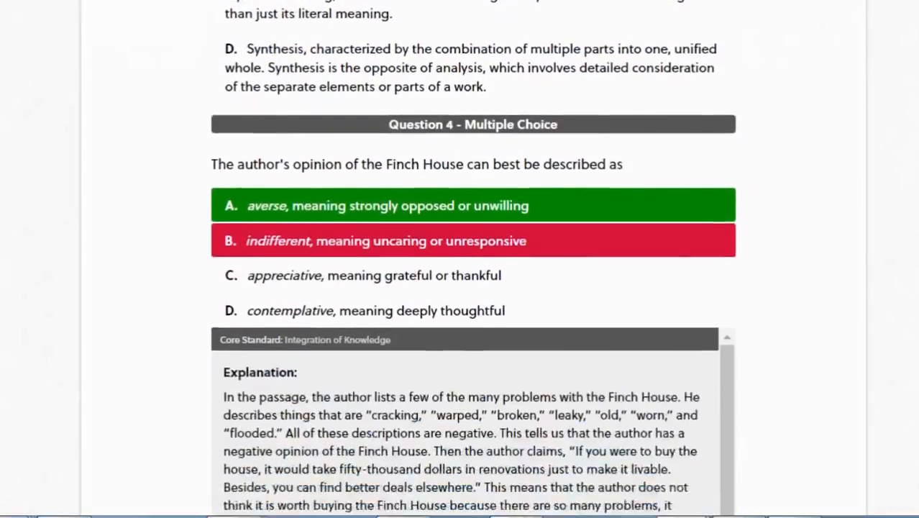
scroll(down, 3)
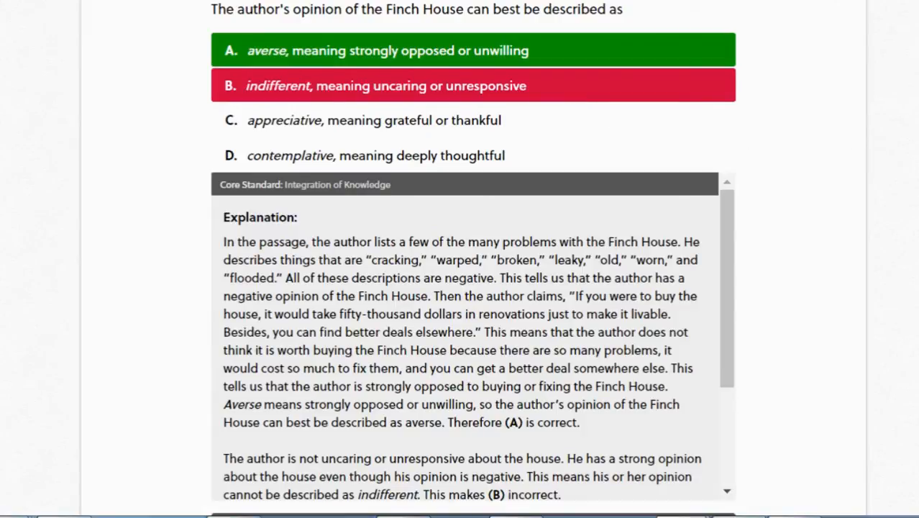
scroll(down, 3)
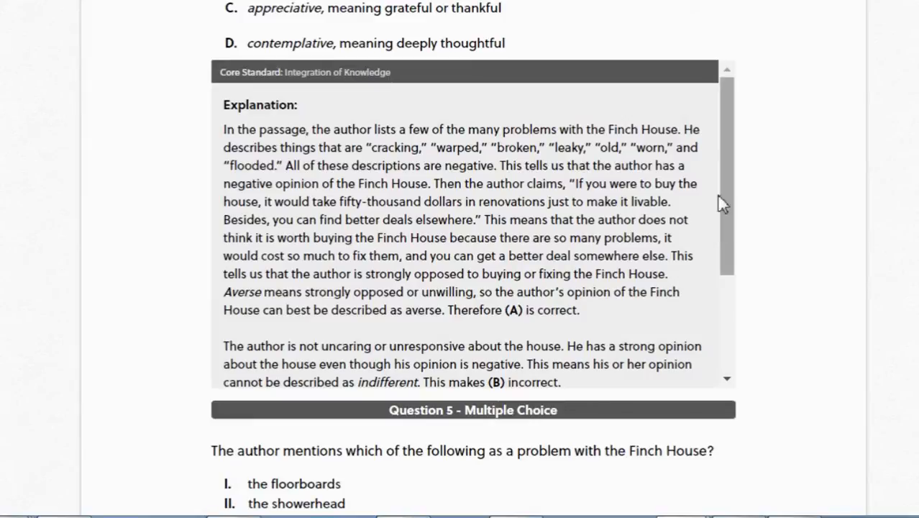
mouse_move(741, 218)
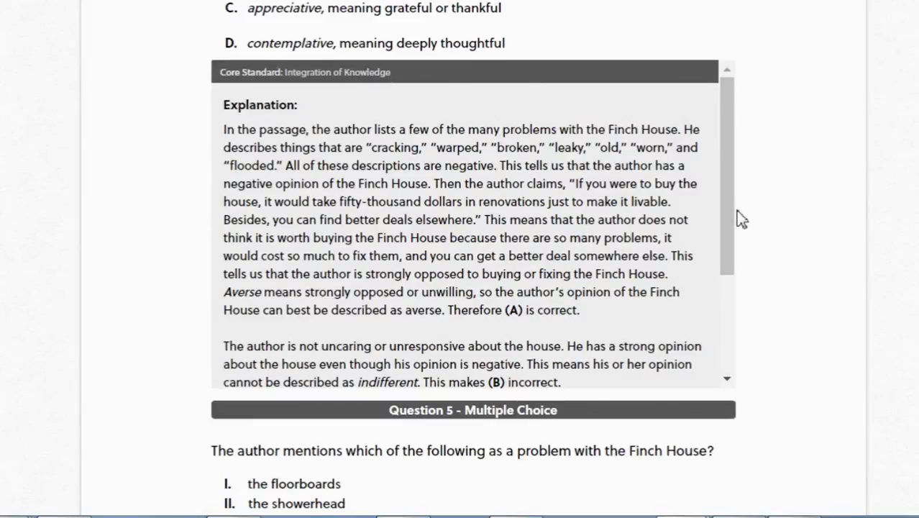
mouse_move(358, 85)
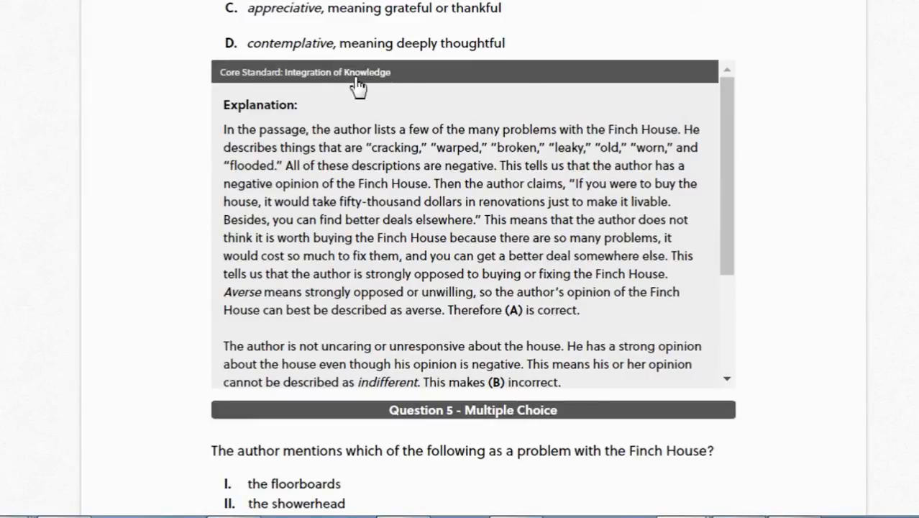
mouse_move(371, 92)
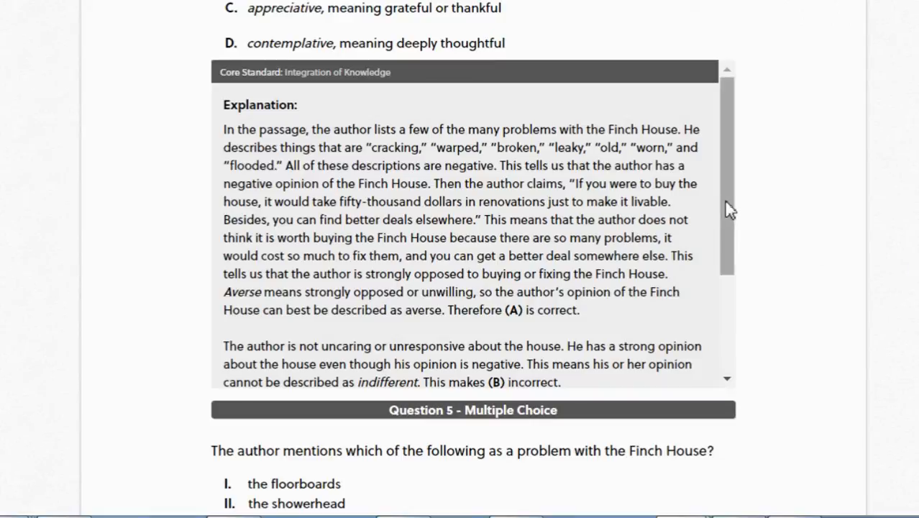
scroll(down, 3)
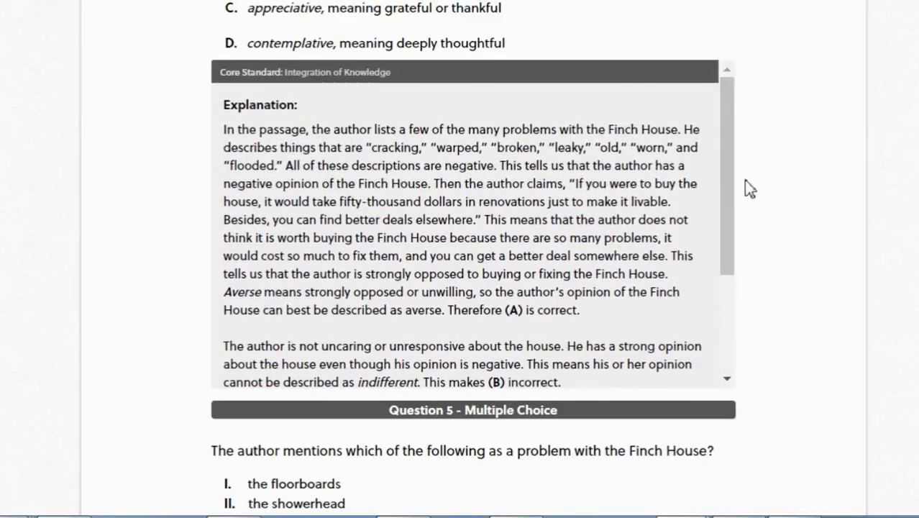
mouse_move(810, 188)
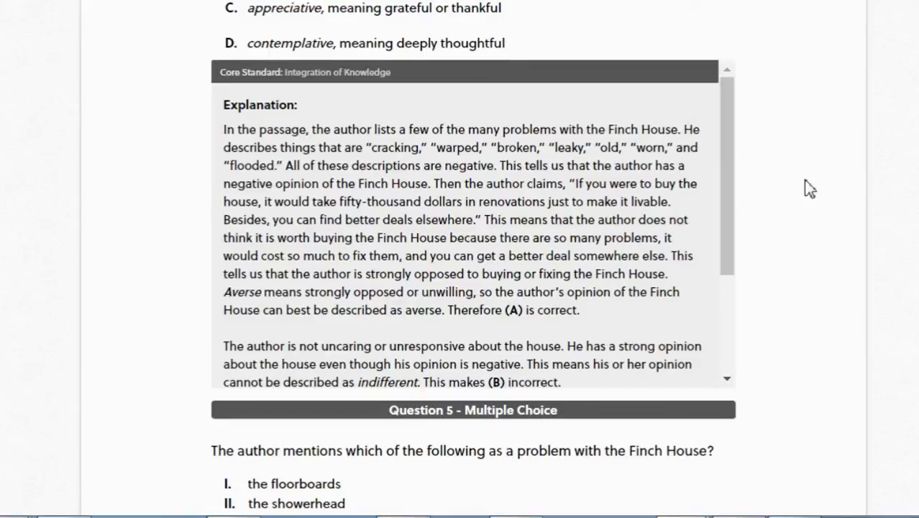
mouse_move(739, 189)
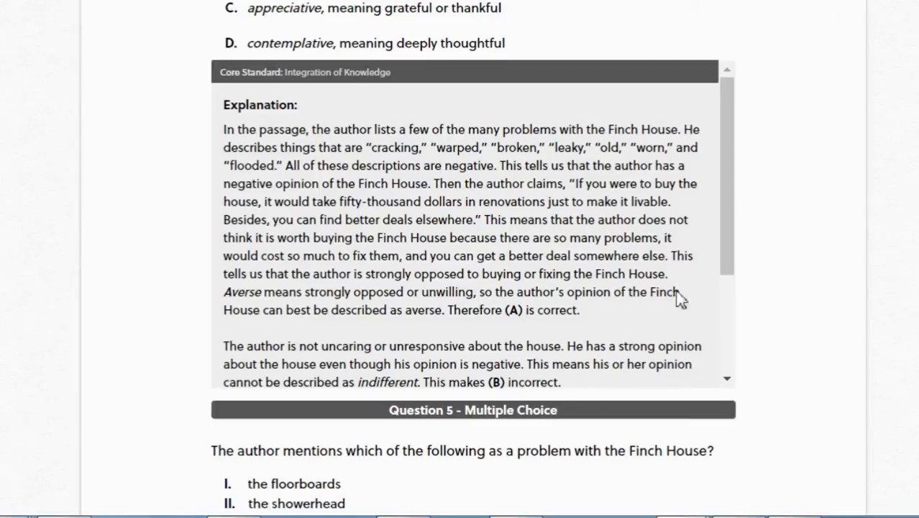
Scroll through Question 4's explanation to its end and toward Question 5
scroll(down, 3)
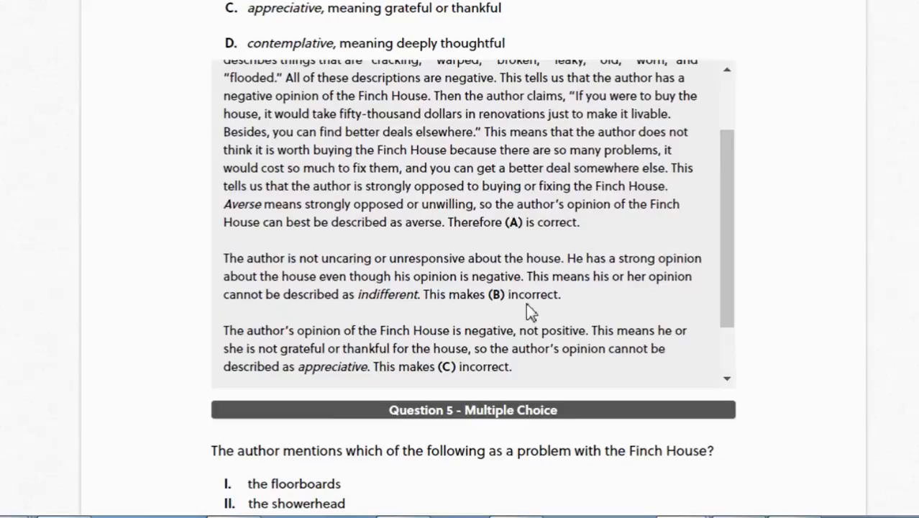
mouse_move(442, 228)
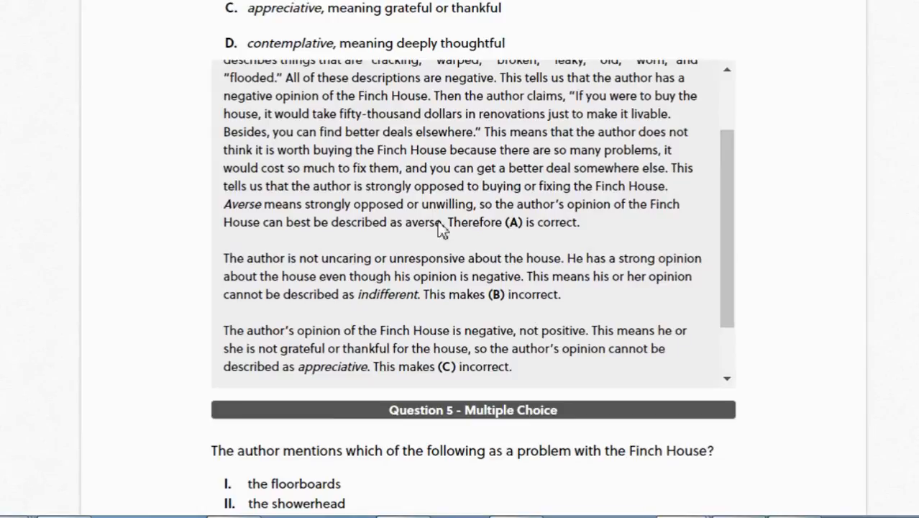
mouse_move(348, 377)
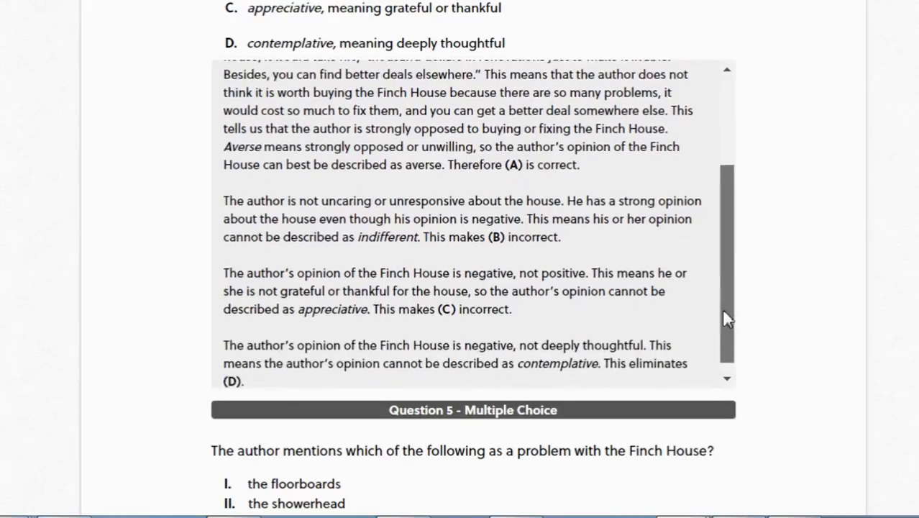
scroll(down, 3)
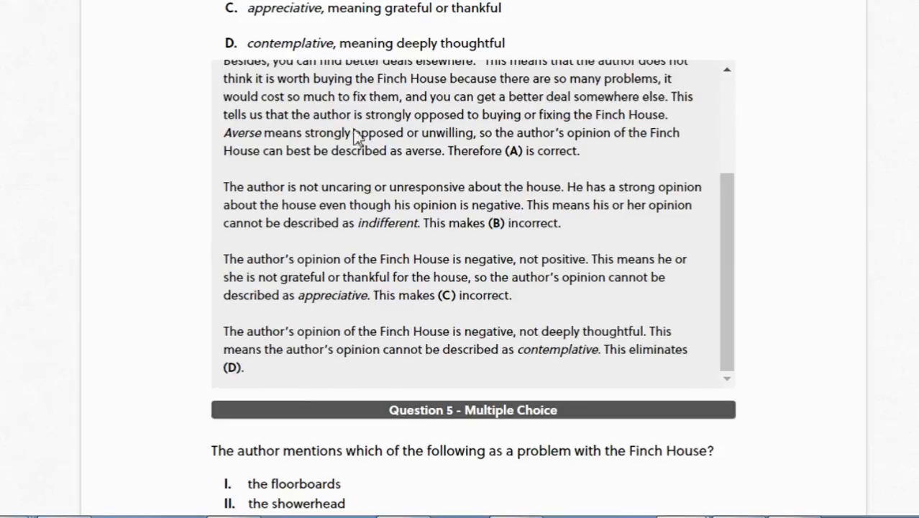
mouse_move(597, 360)
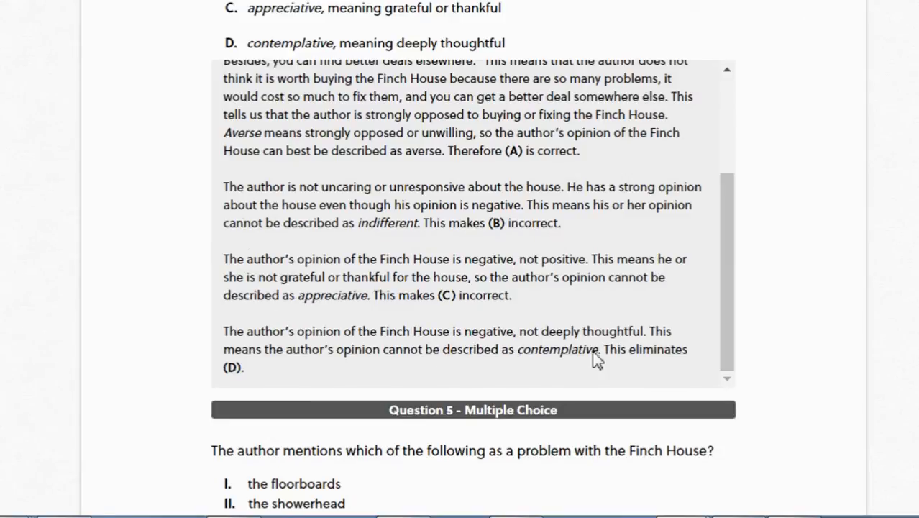
mouse_move(647, 359)
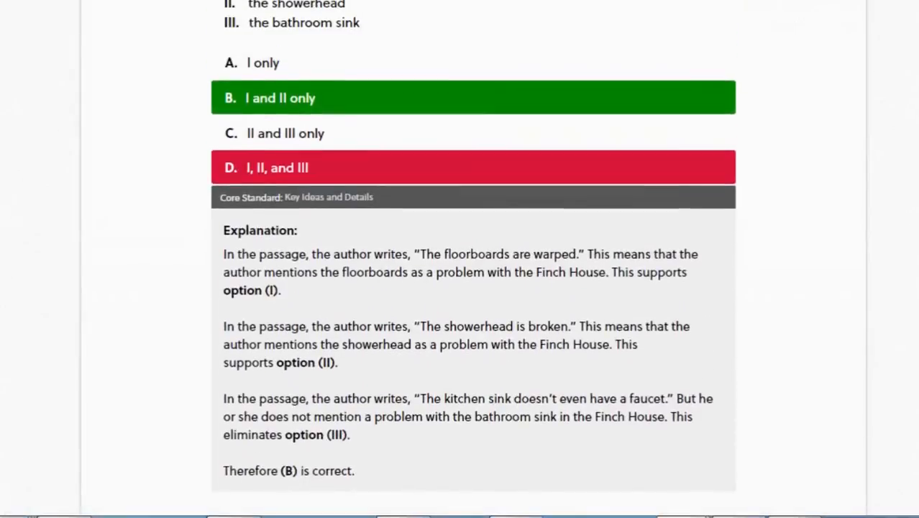
Scroll to the top and expand the Review Passage bar to show the Finch House passage
scroll(down, 3)
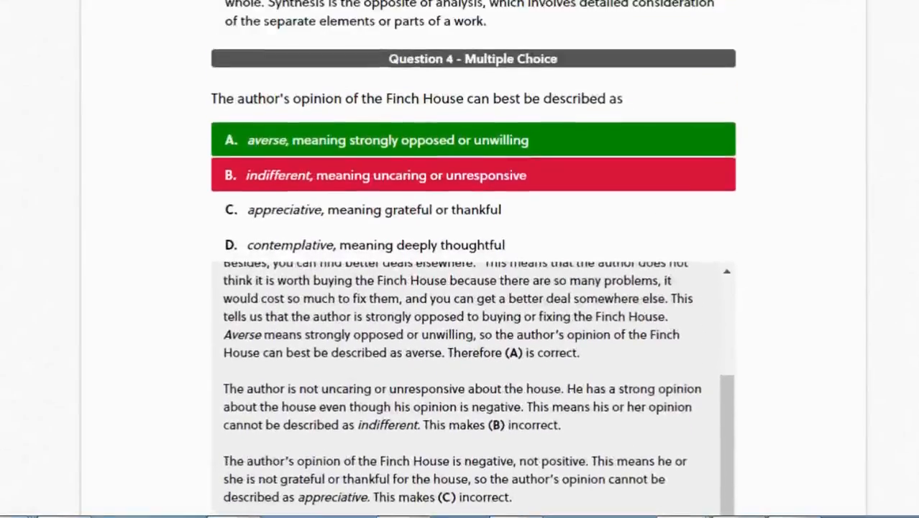
scroll(up, 3)
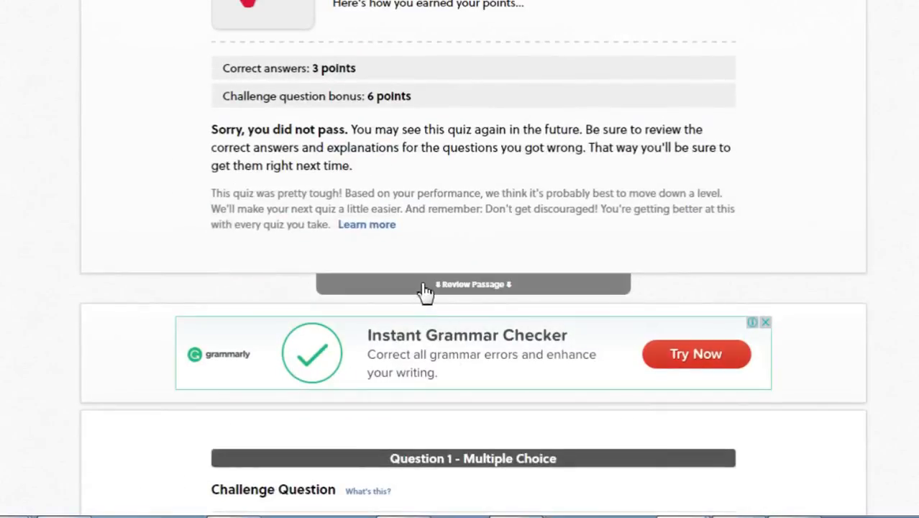
click(473, 283)
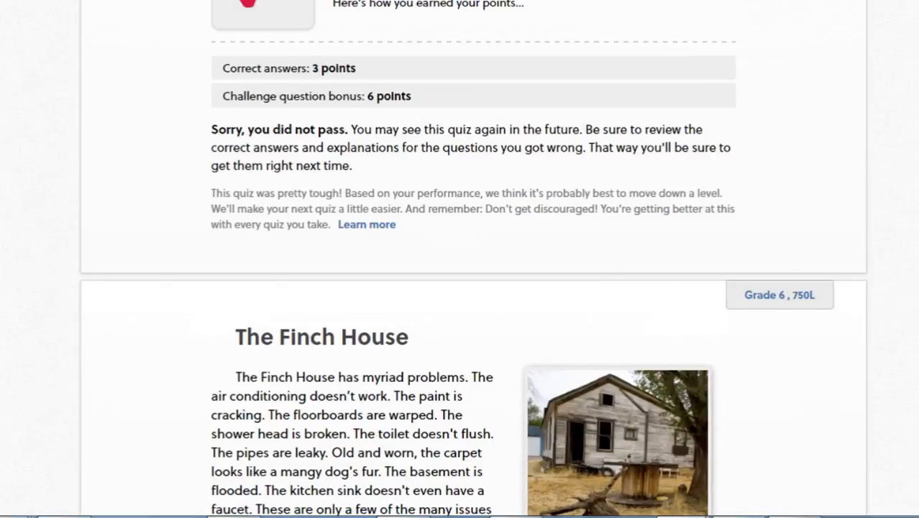
scroll(down, 3)
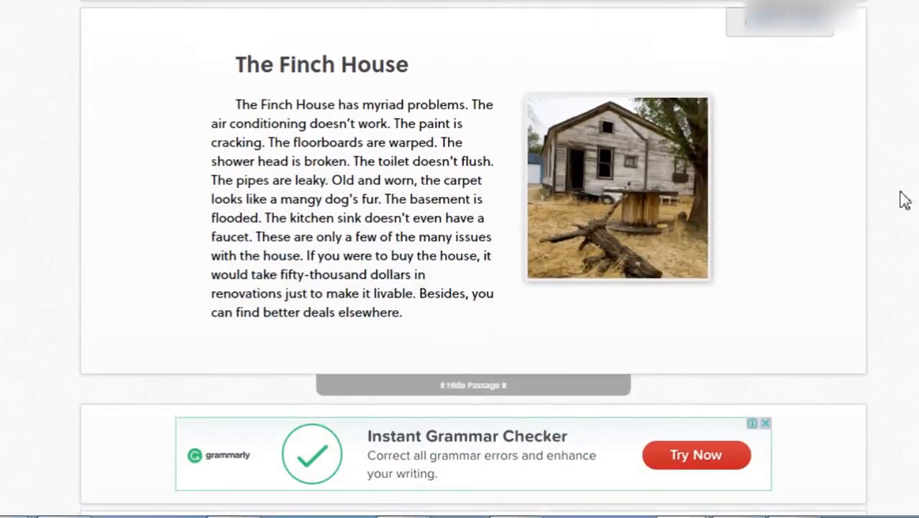